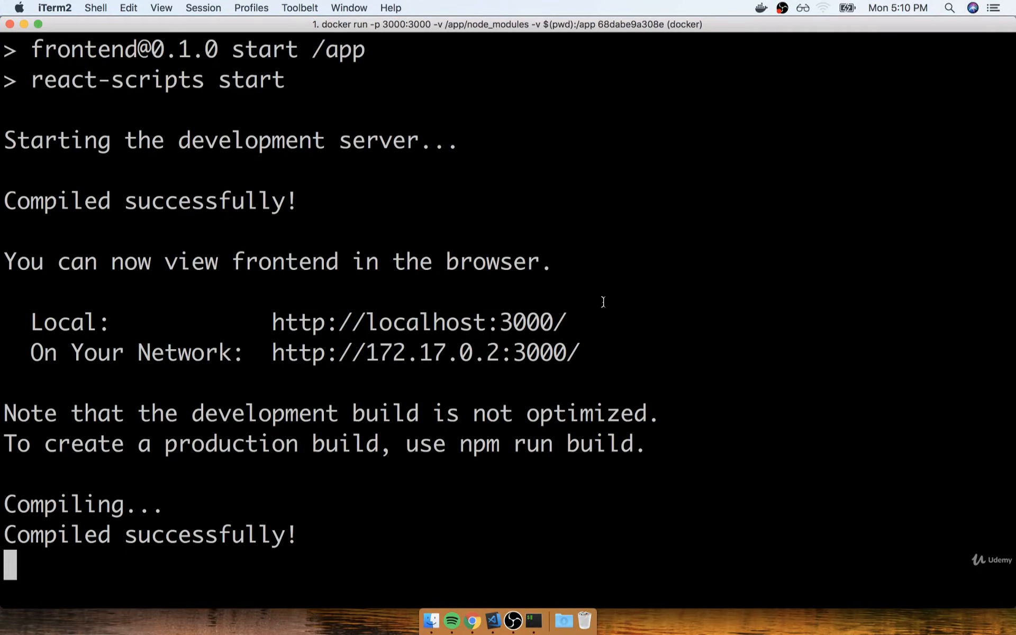
Stop the dev server with Ctrl+C and recall the docker run command, highlighting its volume mapping
click(493, 620)
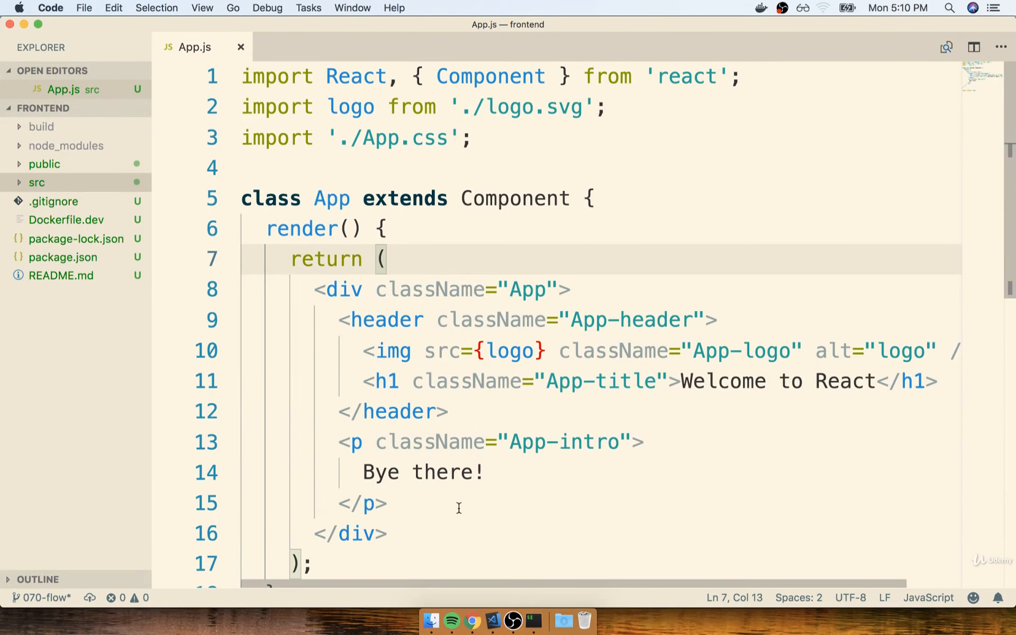
click(533, 619)
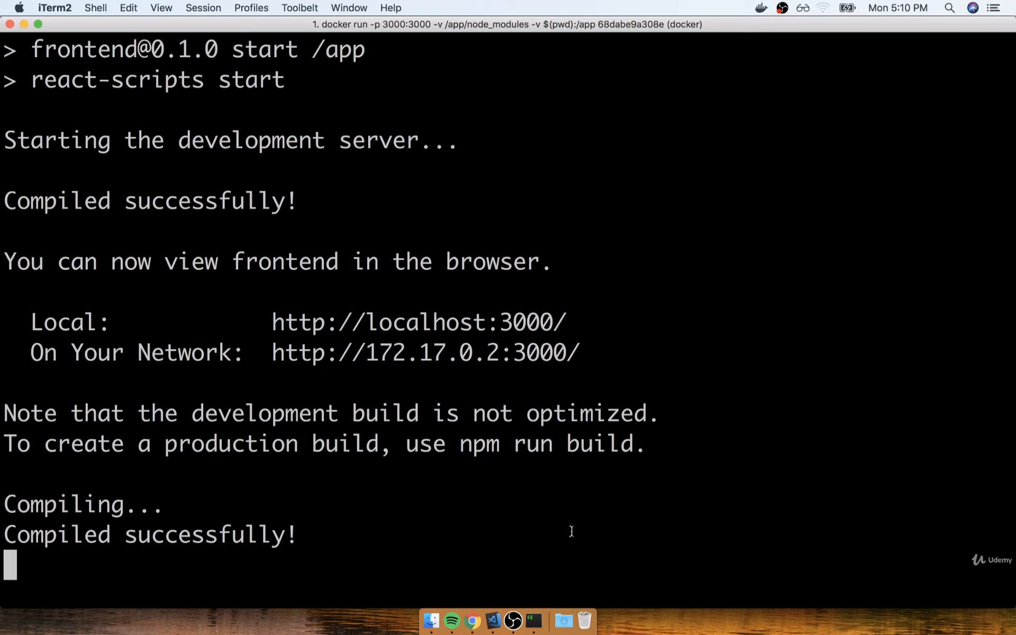
key(ctrl+c)
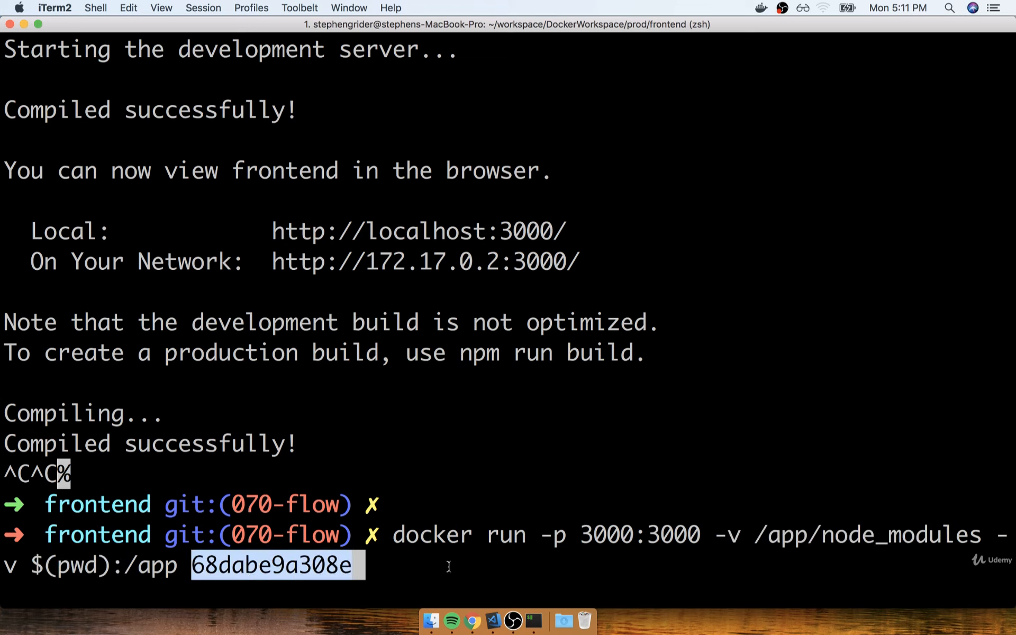
mouse_move(497, 554)
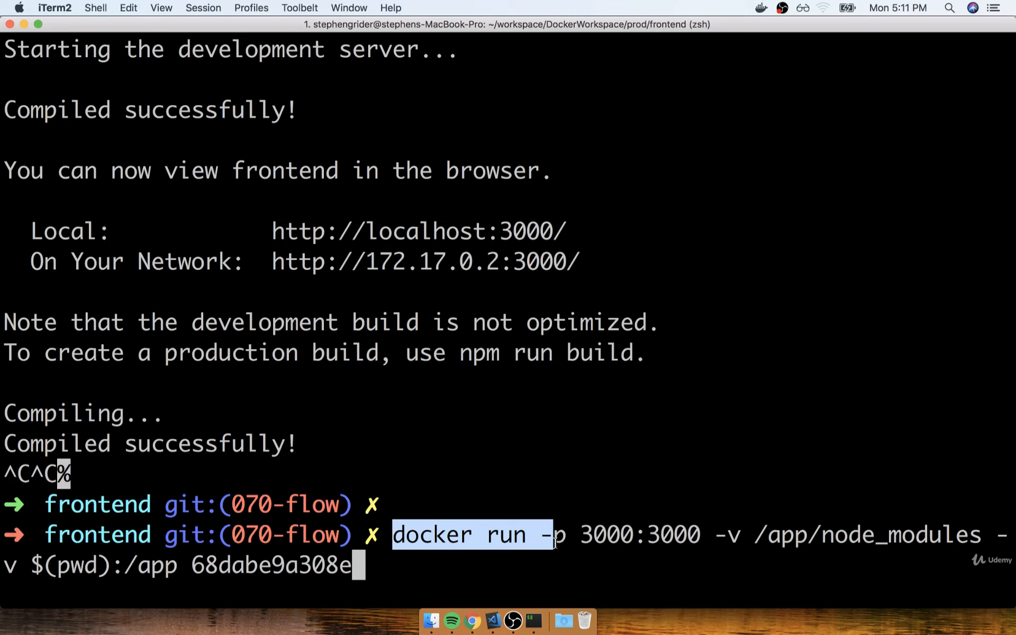
mouse_move(587, 533)
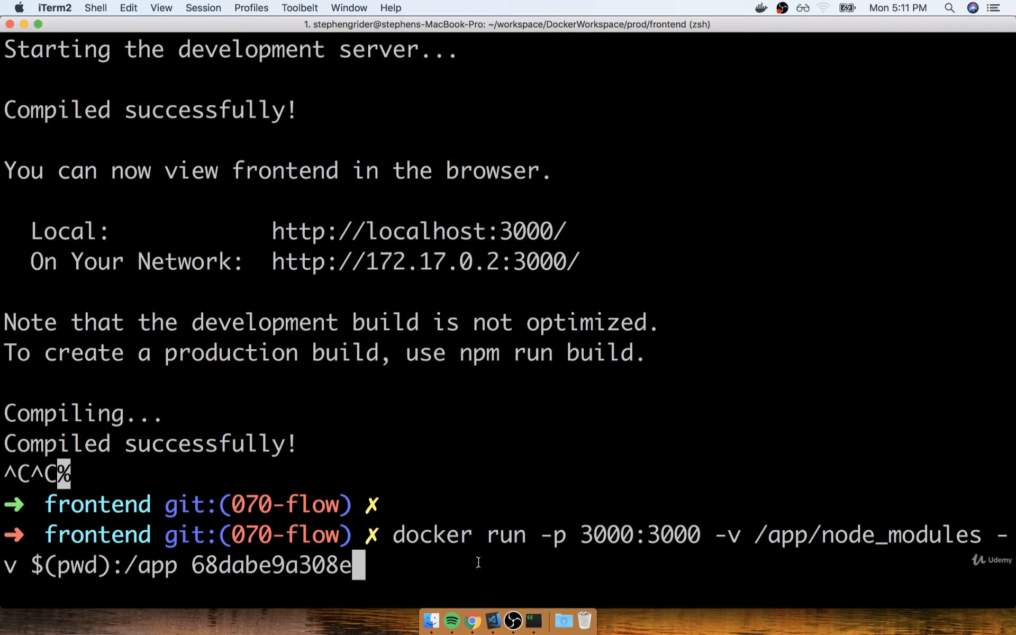
drag(541, 534, 690, 534)
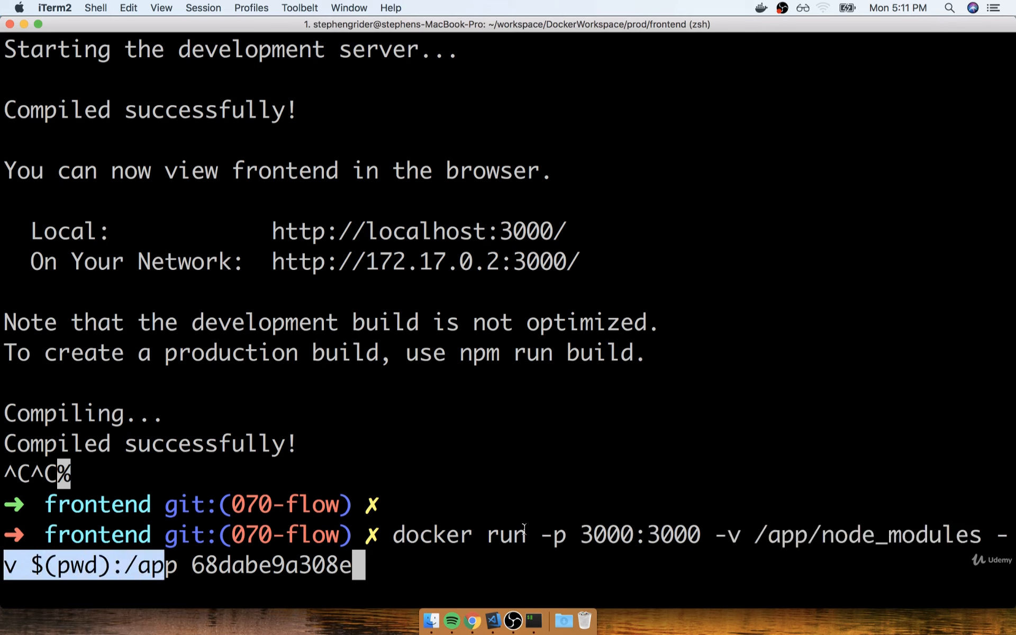
Close App.js and create an empty docker-compose.yml at the frontend project root
click(493, 621)
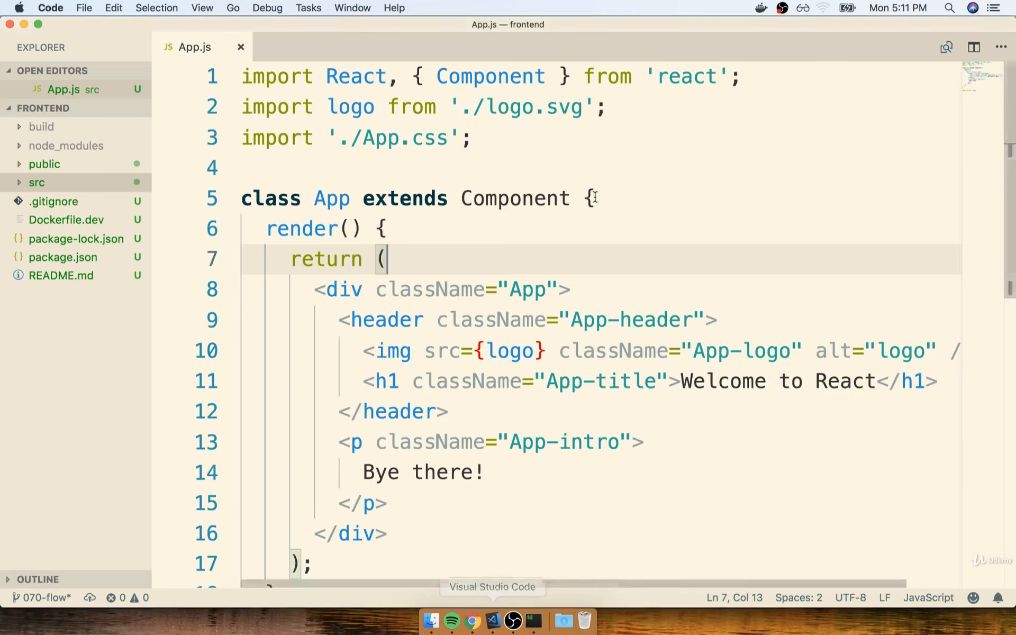
click(240, 47)
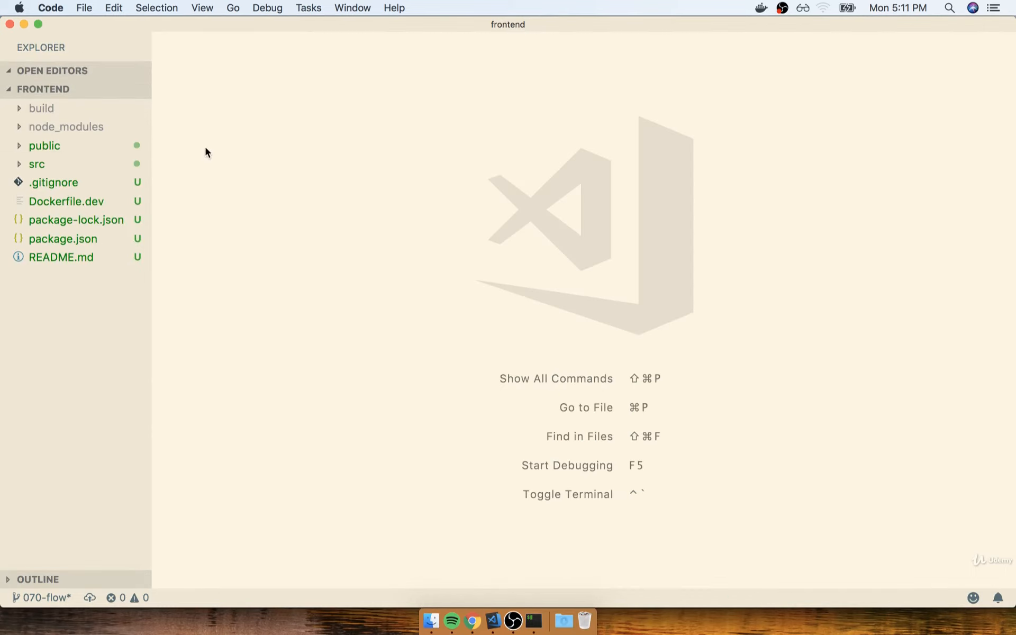
click(67, 89)
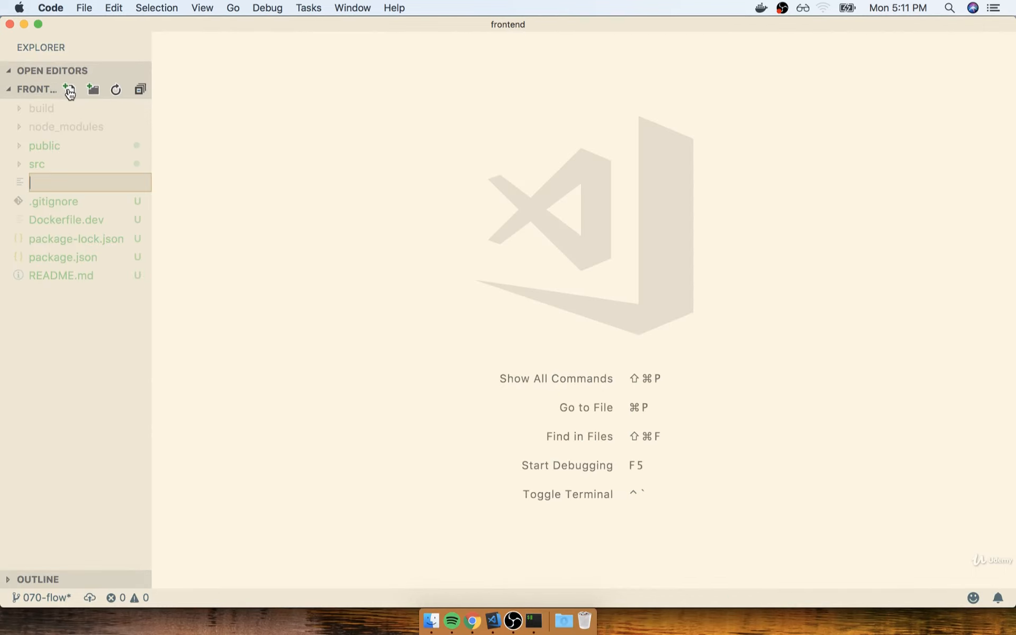
text(docker-compose.)
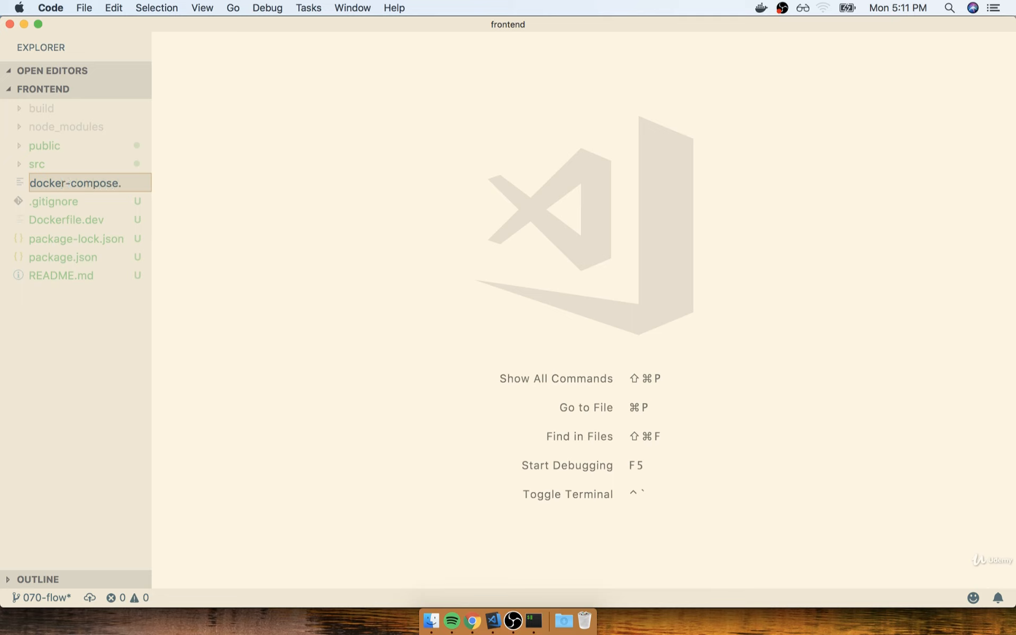
key(Enter)
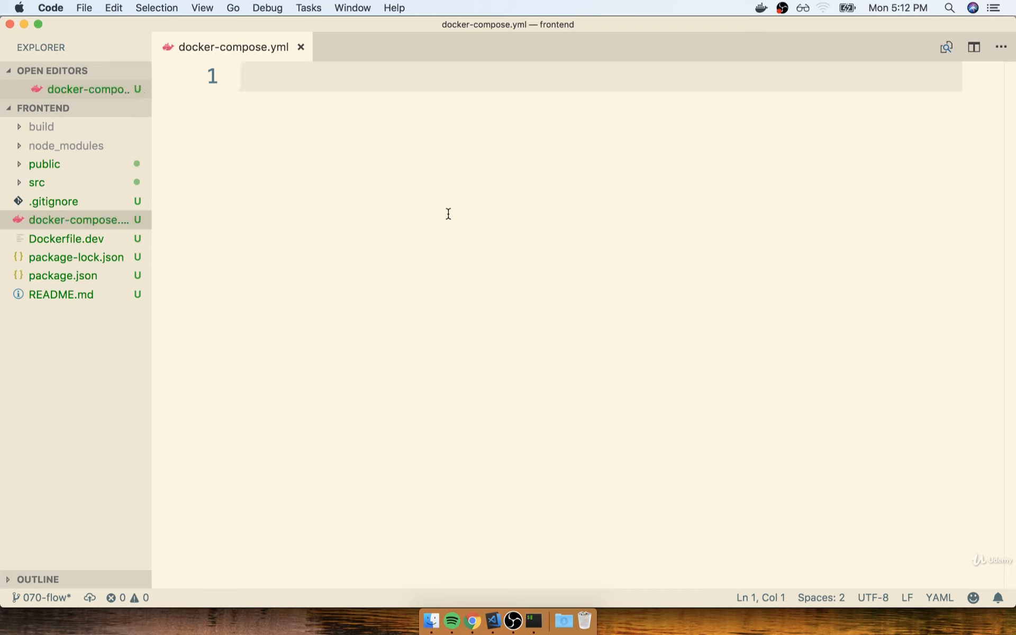
Declare version '3', a services: section and a web: service entry
text(version: '3)
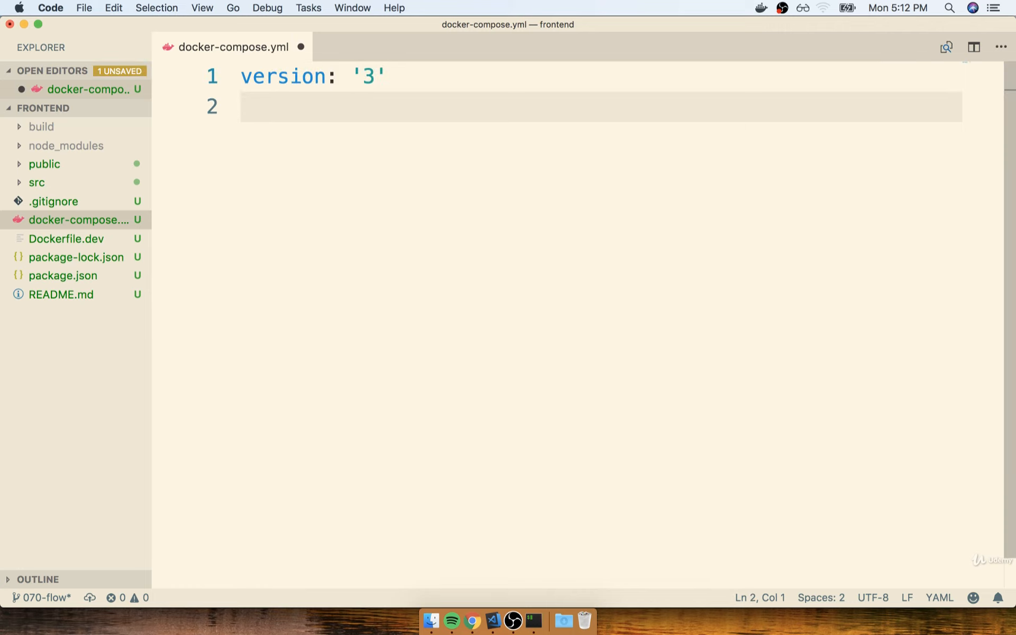
text(services:)
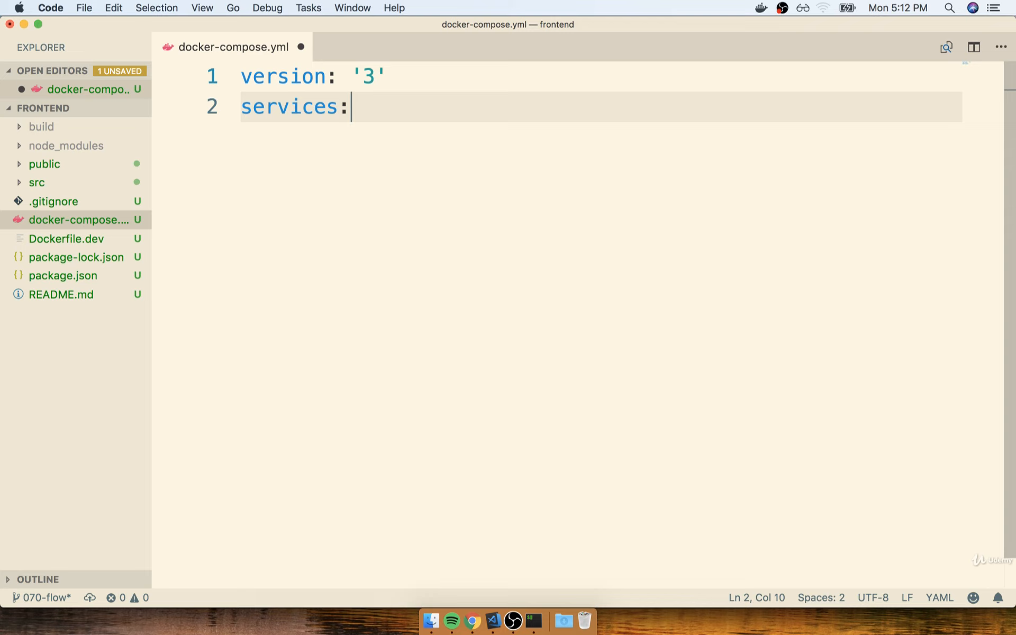
key(Enter)
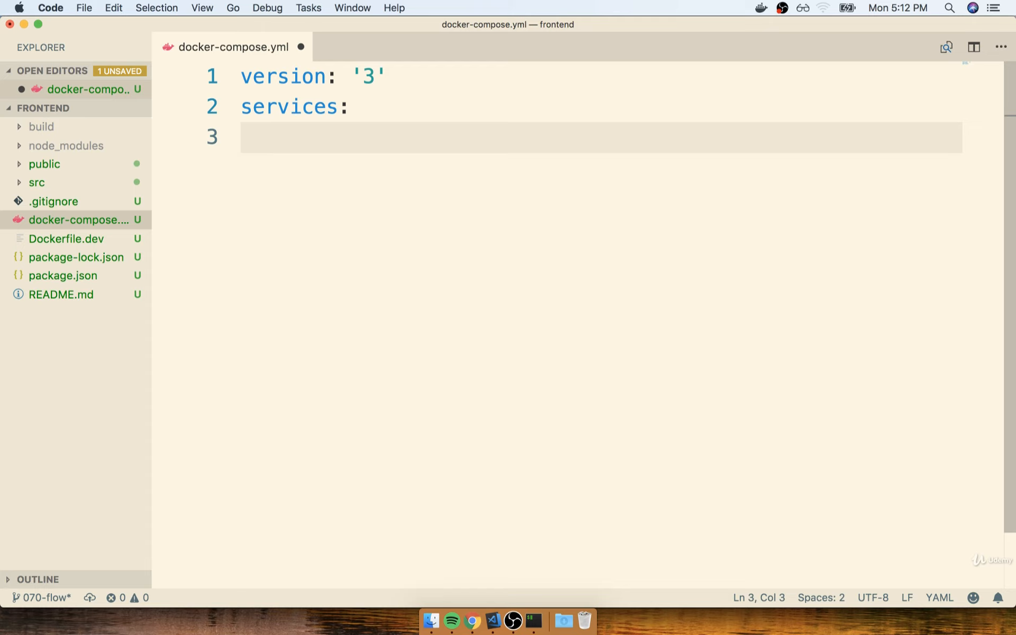
mouse_move(394, 259)
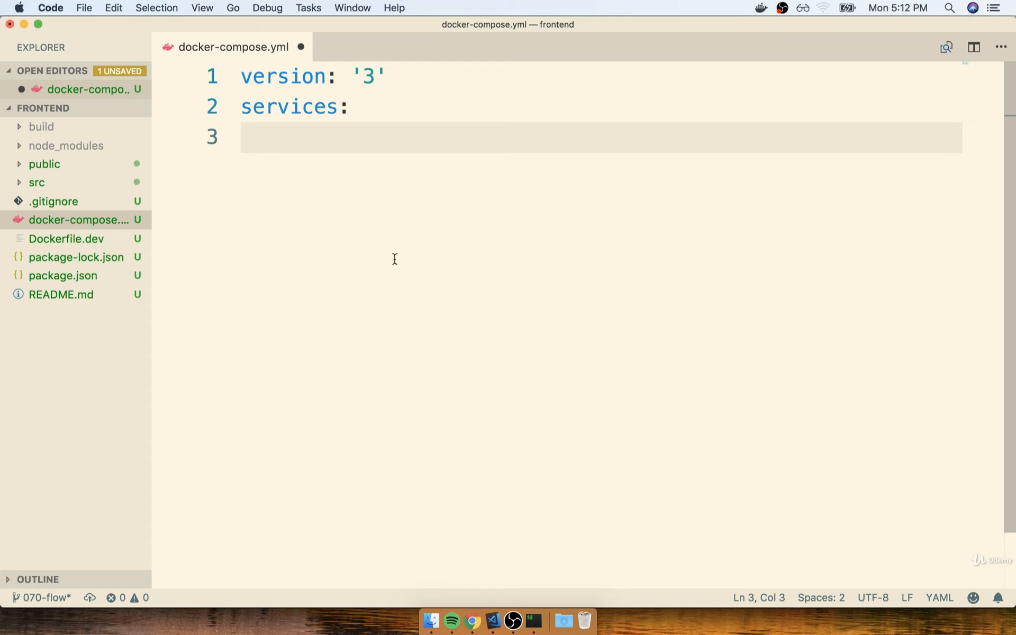
text(reac)
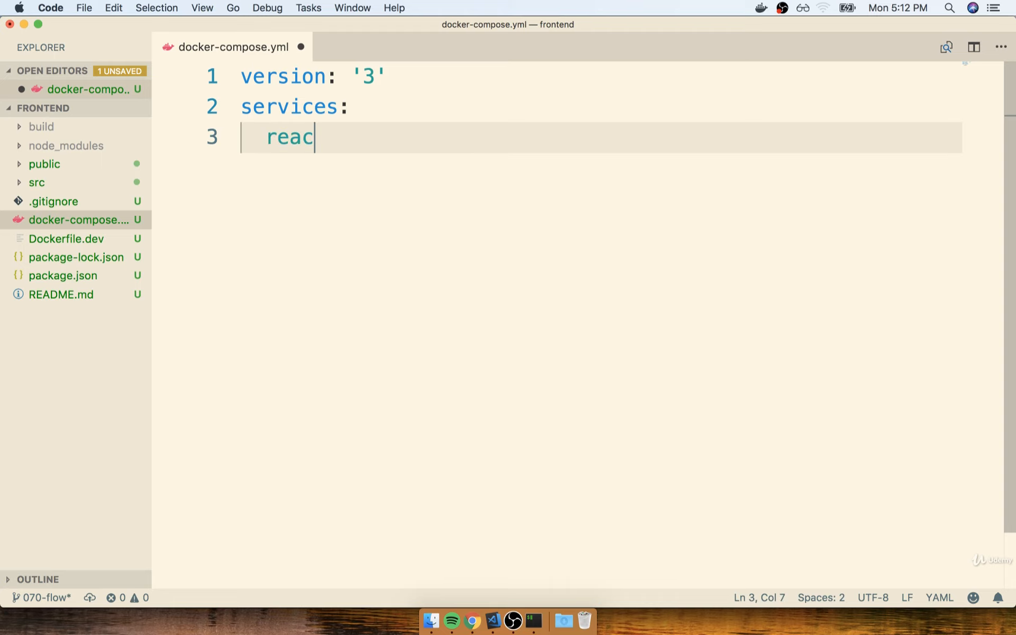
text(t-app)
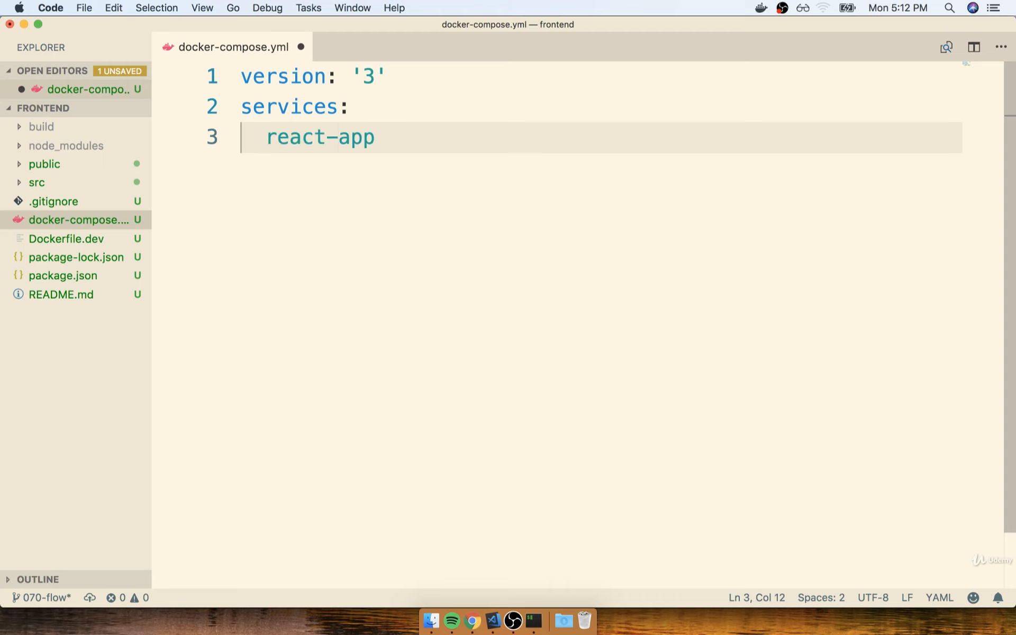
text(web)
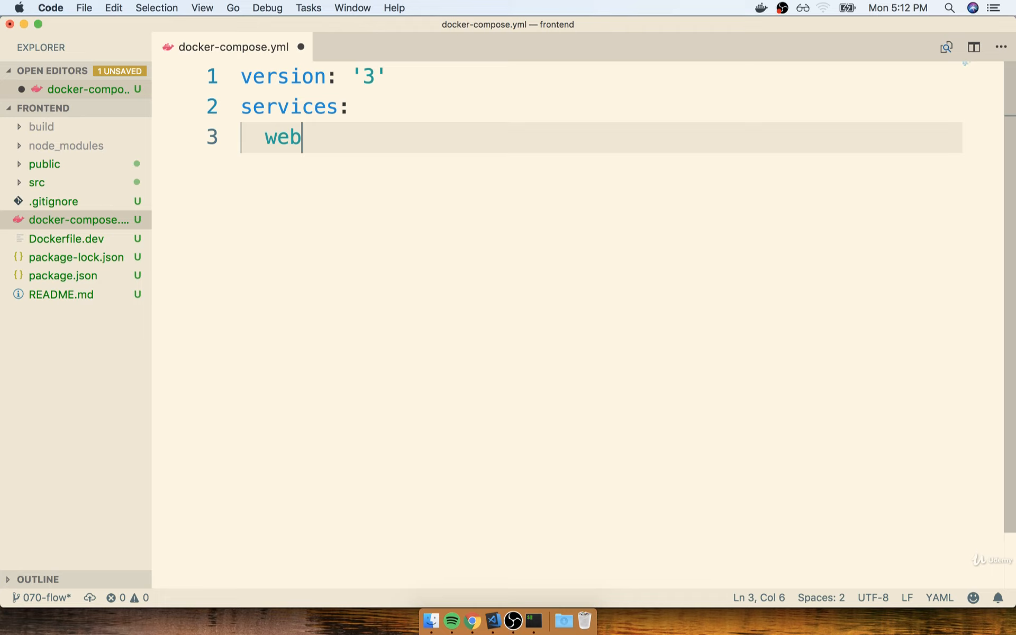
text(:)
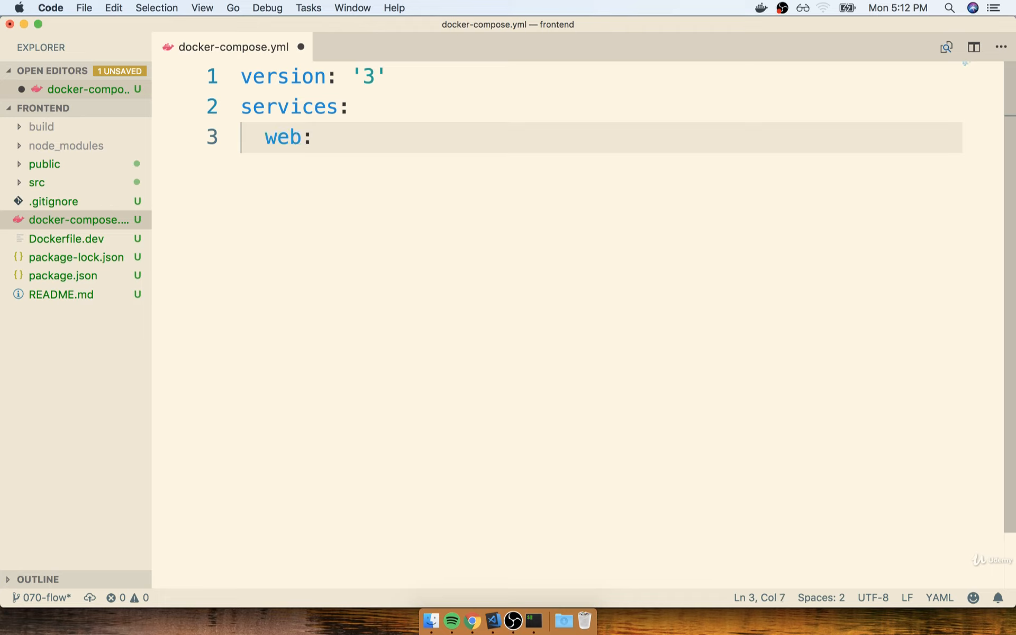
key(Enter)
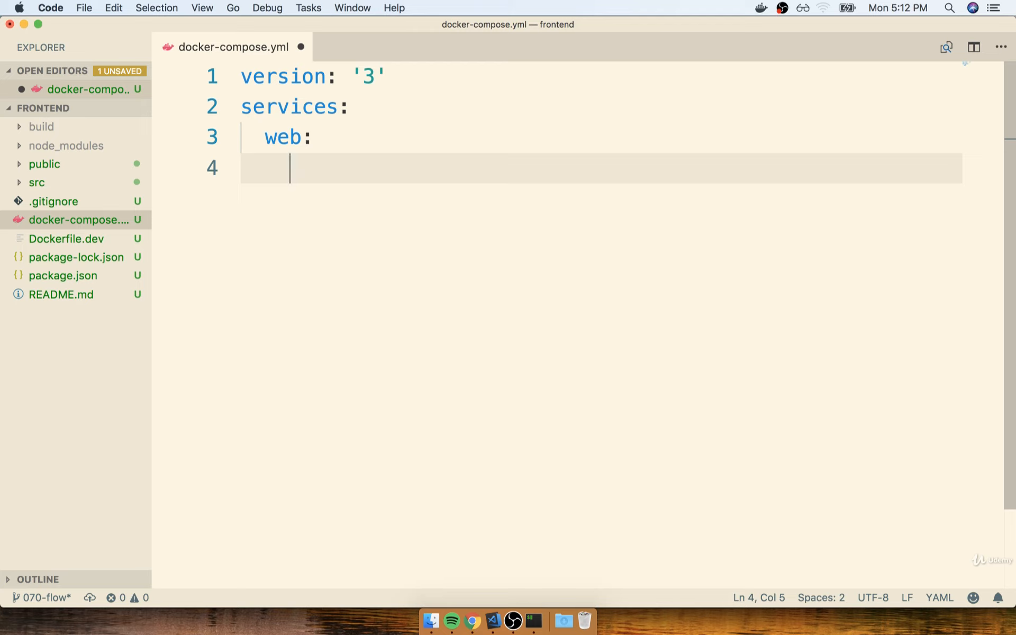
mouse_move(284, 128)
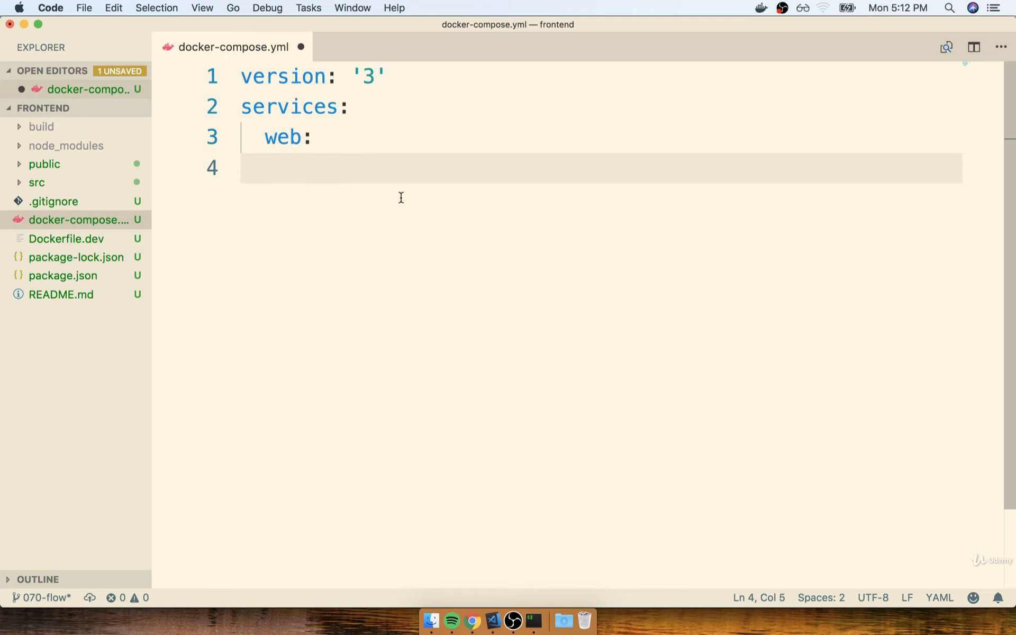
Add build: . and a ports list item "3000:3000" under the web service
text(build: .)
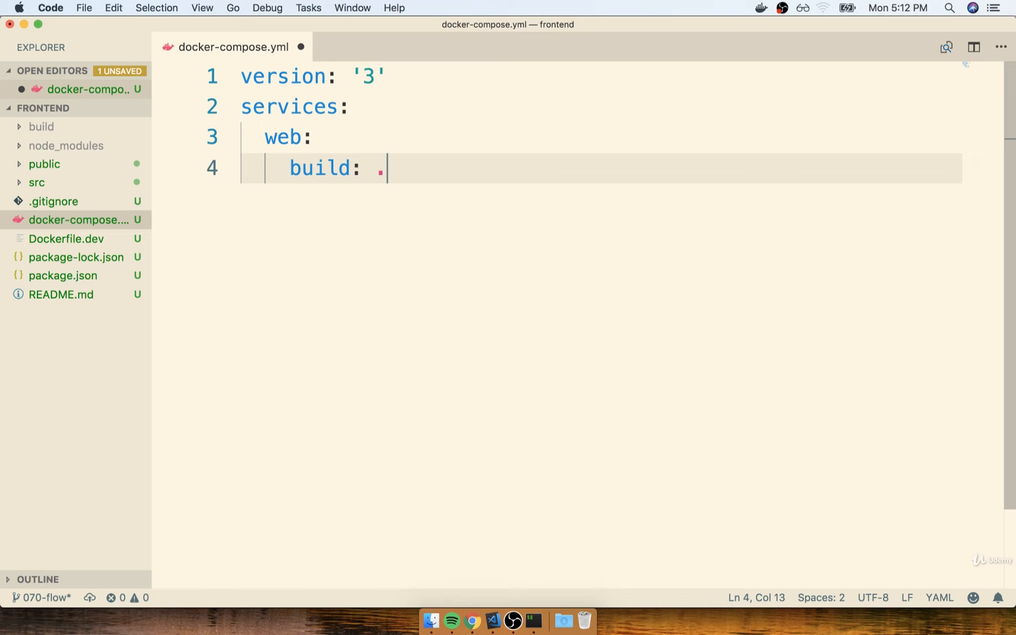
mouse_move(331, 183)
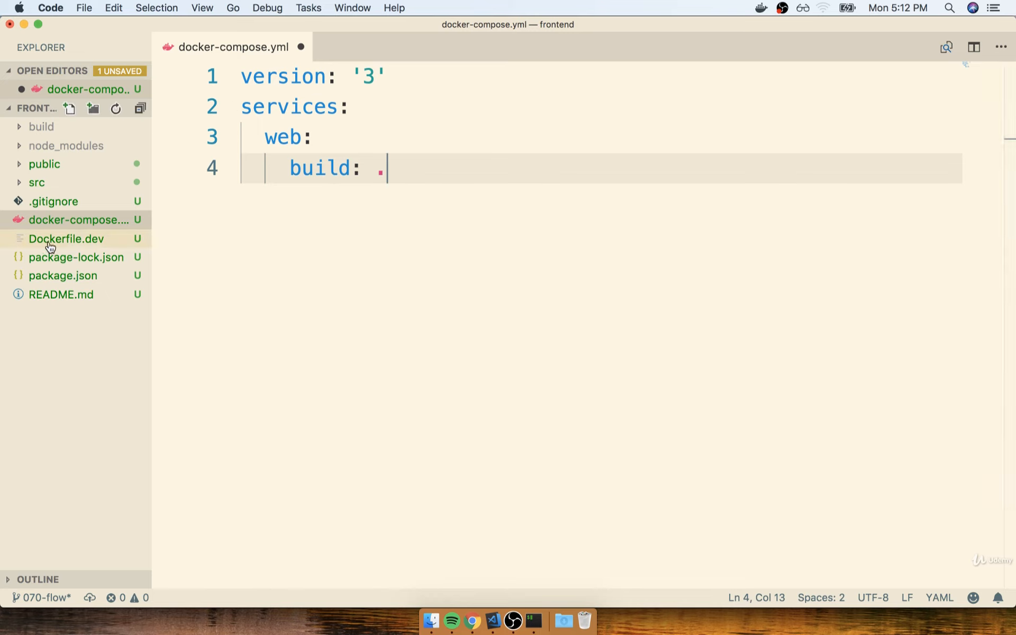
mouse_move(114, 248)
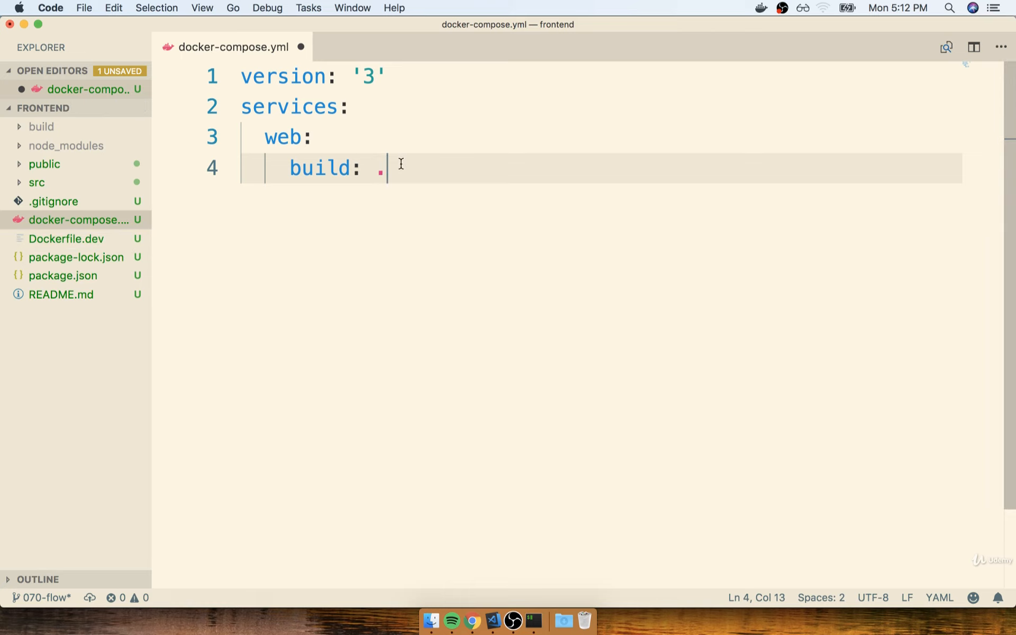
double_click(320, 167)
text(p)
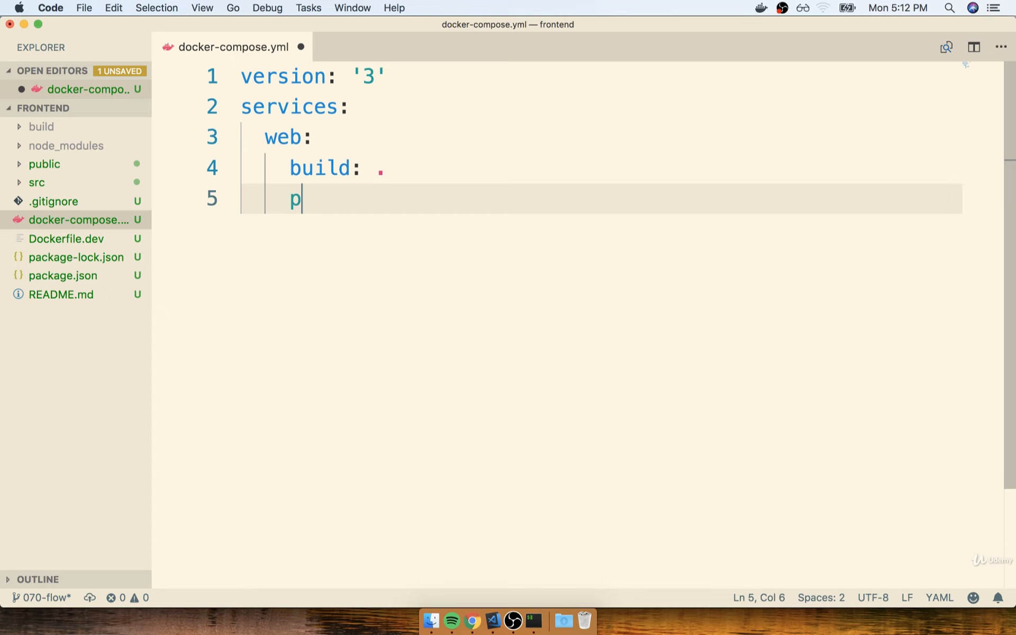
text(orts:)
text(-)
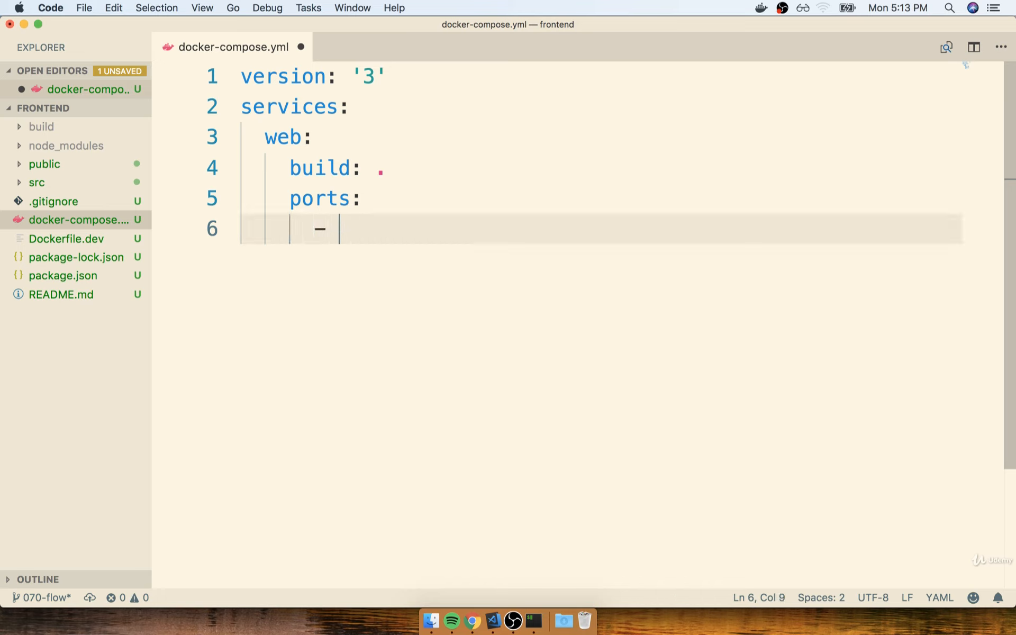
text("3000:")
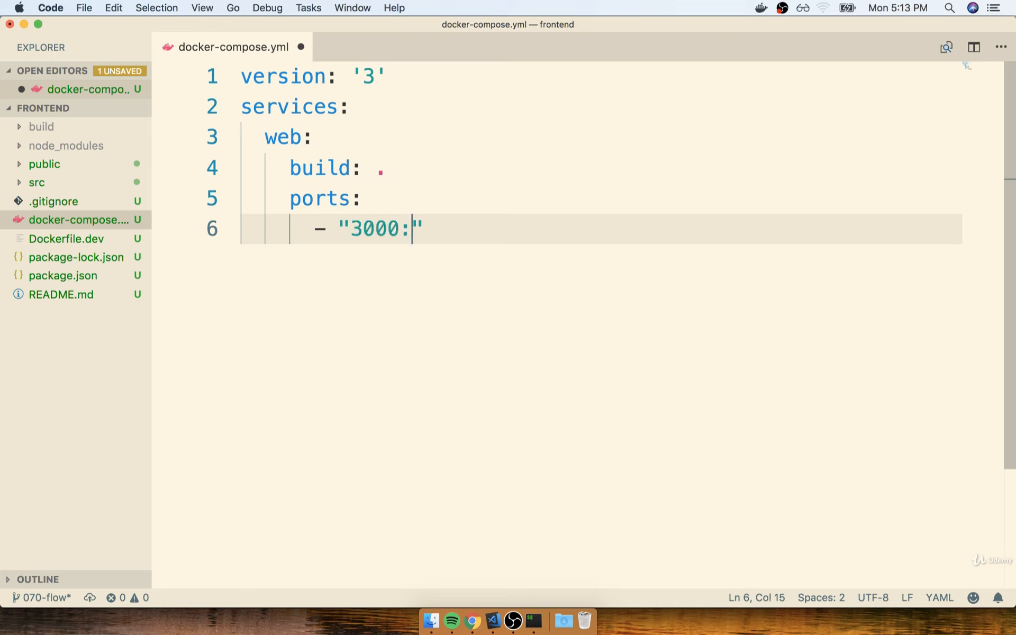
text(3)
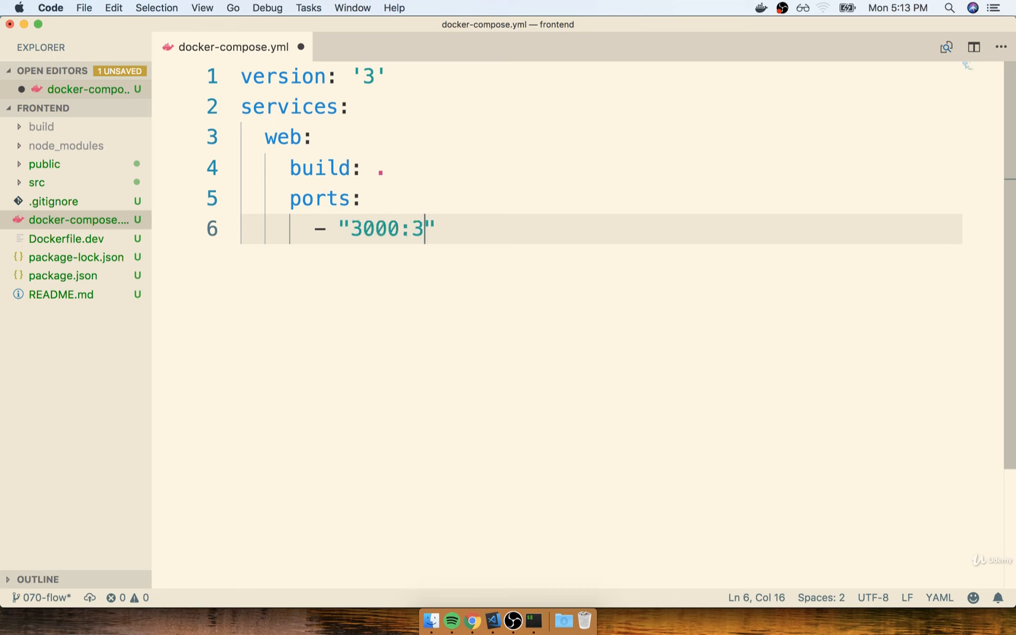
text(000)
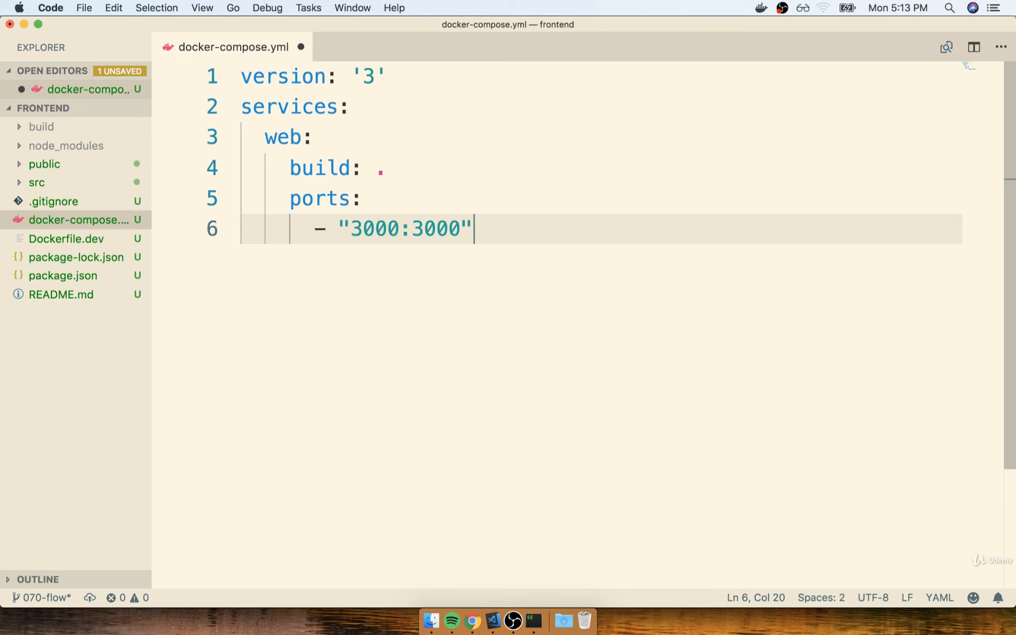
key(Enter)
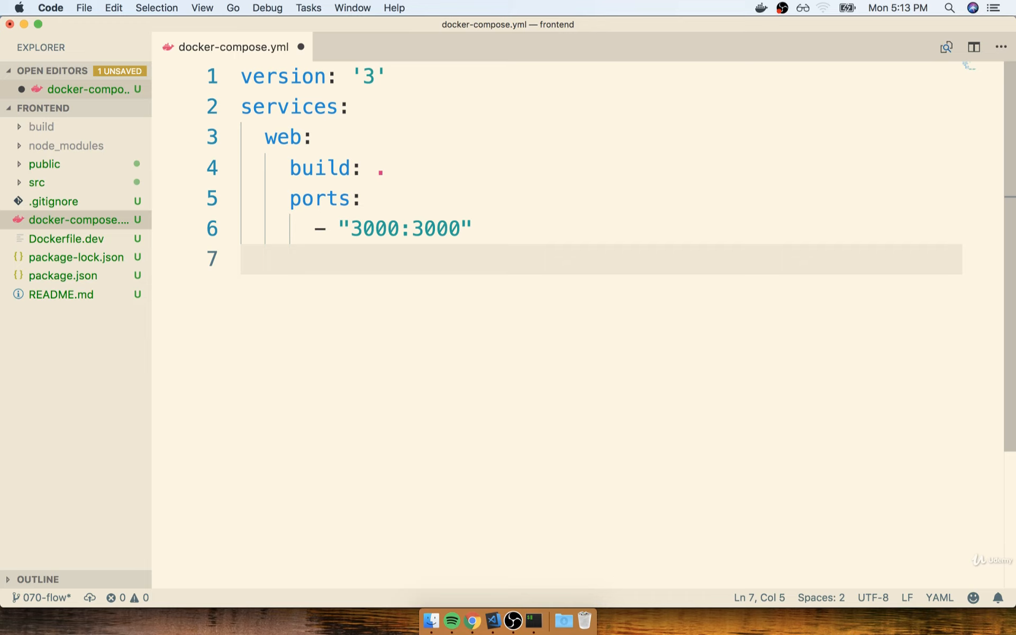
Add a volumes: section listing - /app/node_modules and - .:/app
text(volumes:)
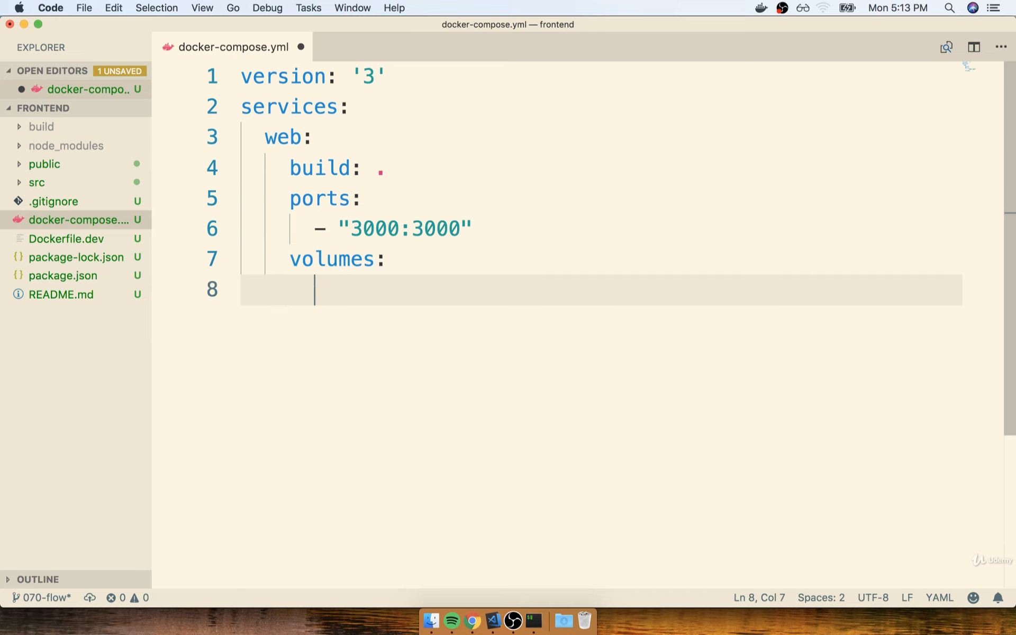
text(- /)
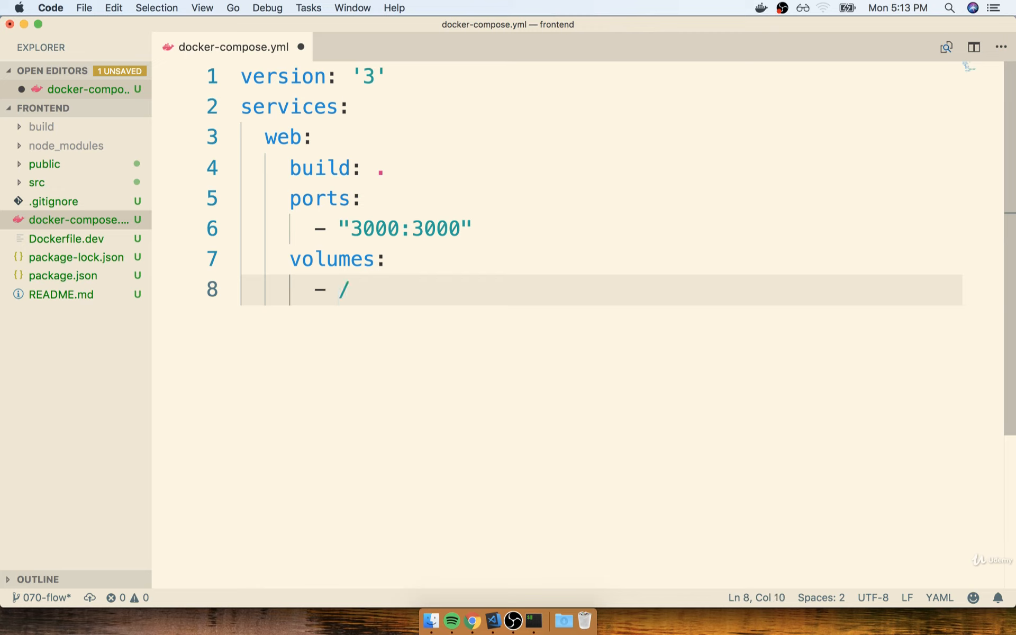
text(appp)
text(-)
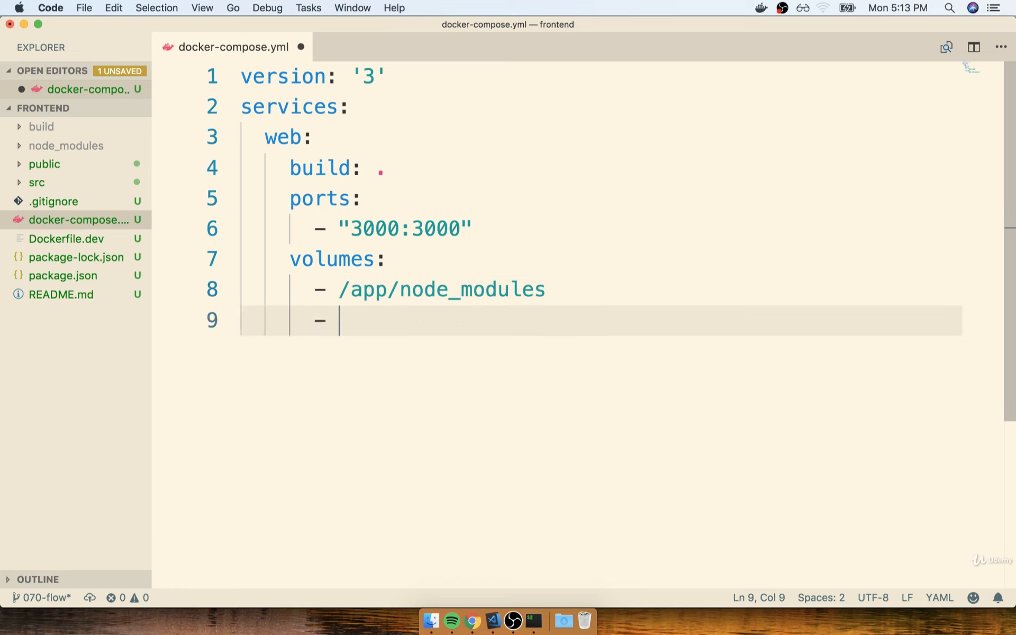
text(.)
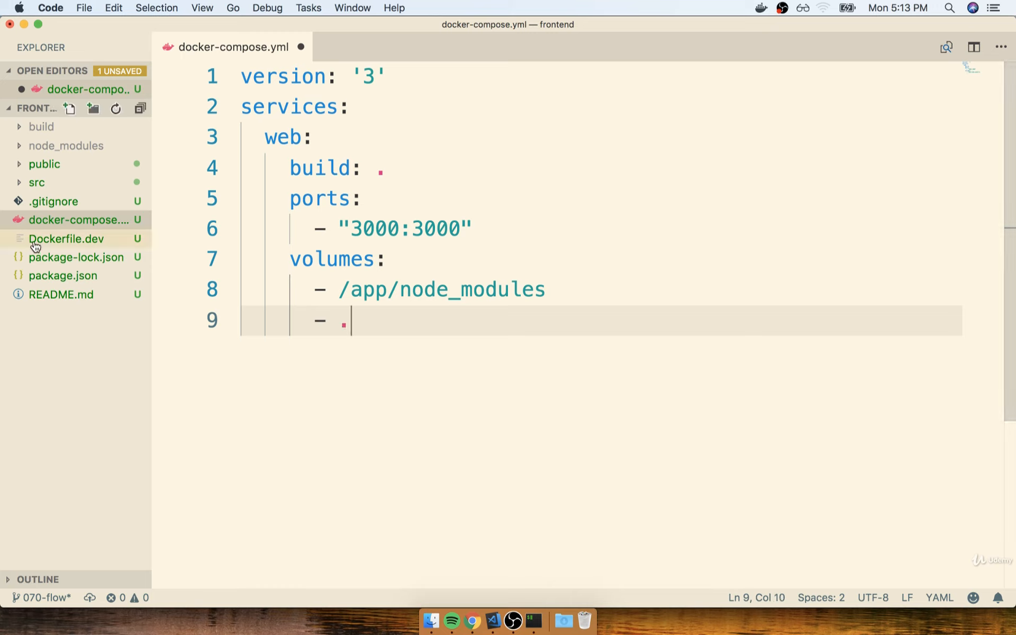
text(:)
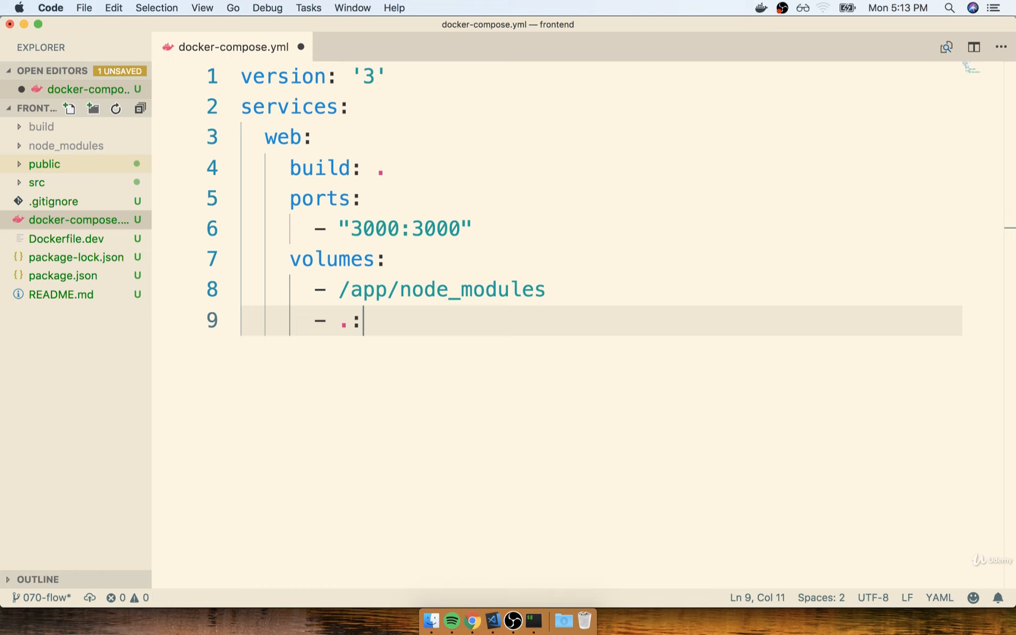
text(/)
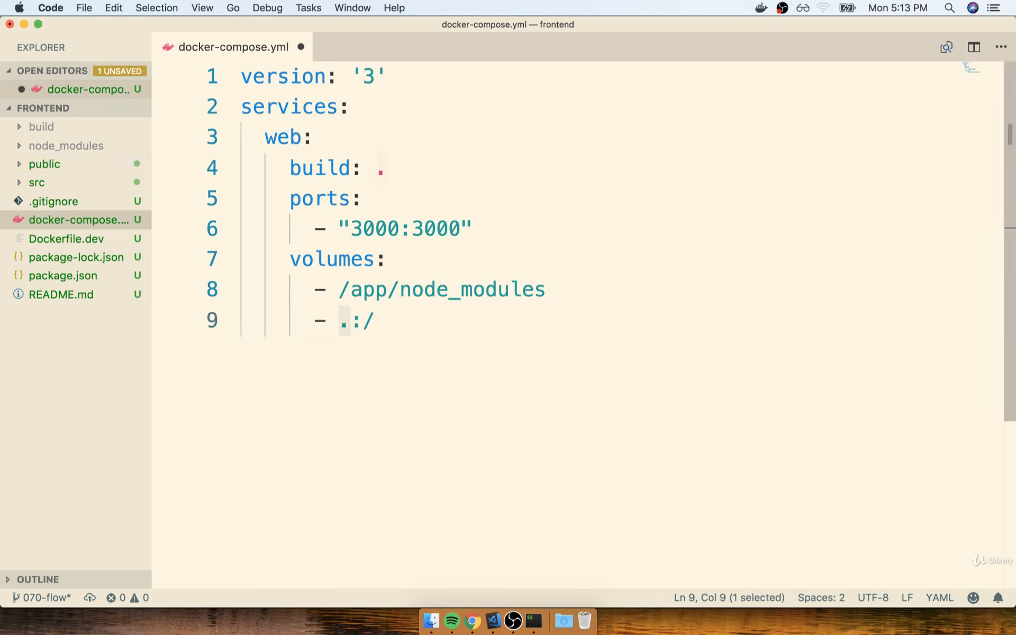
text(app)
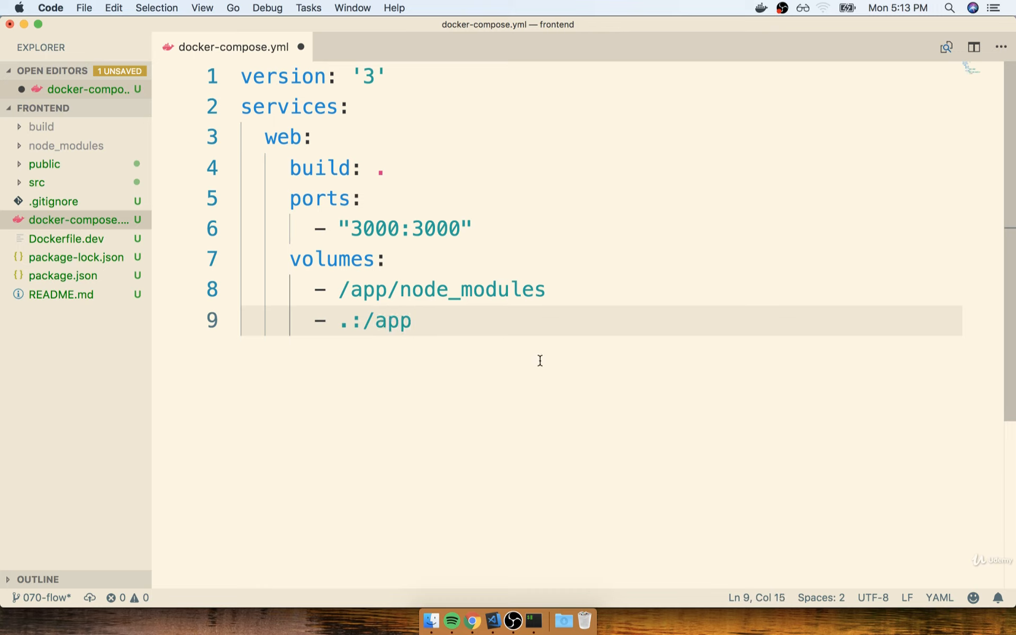
double_click(343, 320)
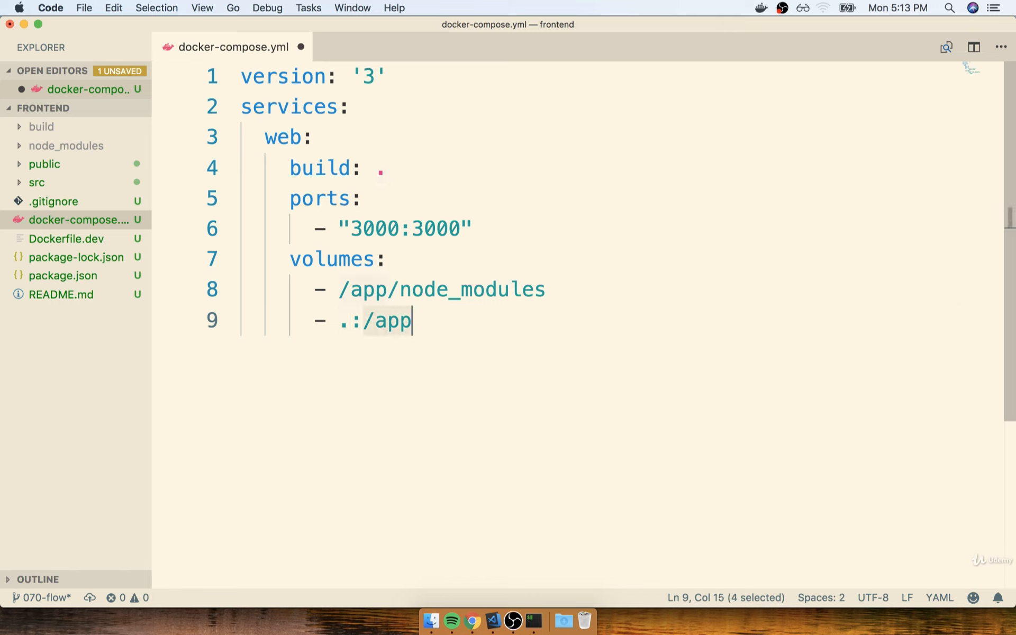
click(522, 339)
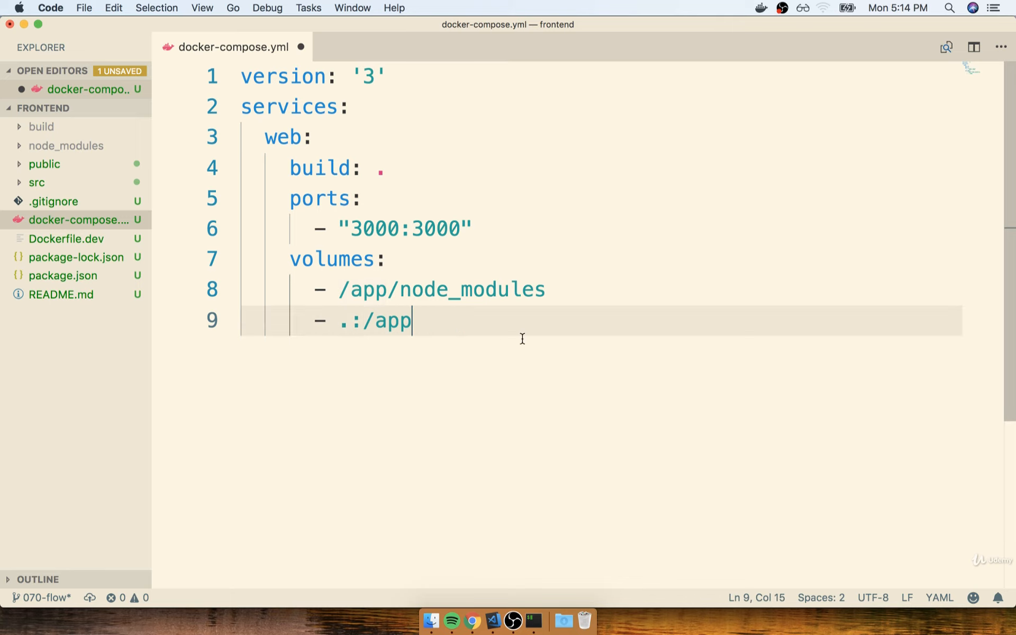
Save docker-compose.yml and switch to a cleared iTerm2 prompt in frontend
key(Cmd+S)
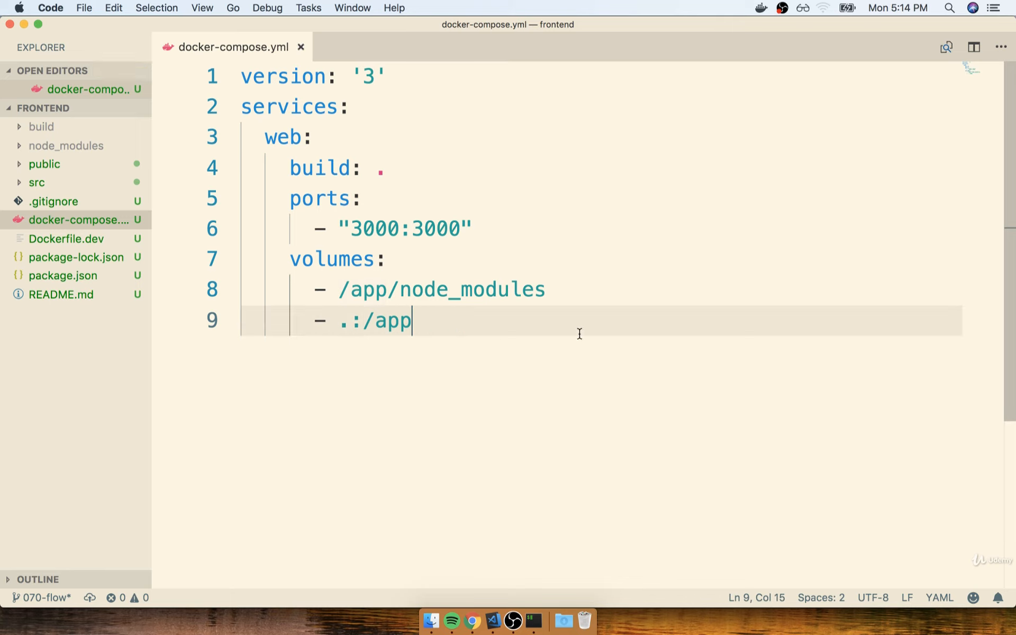
click(533, 620)
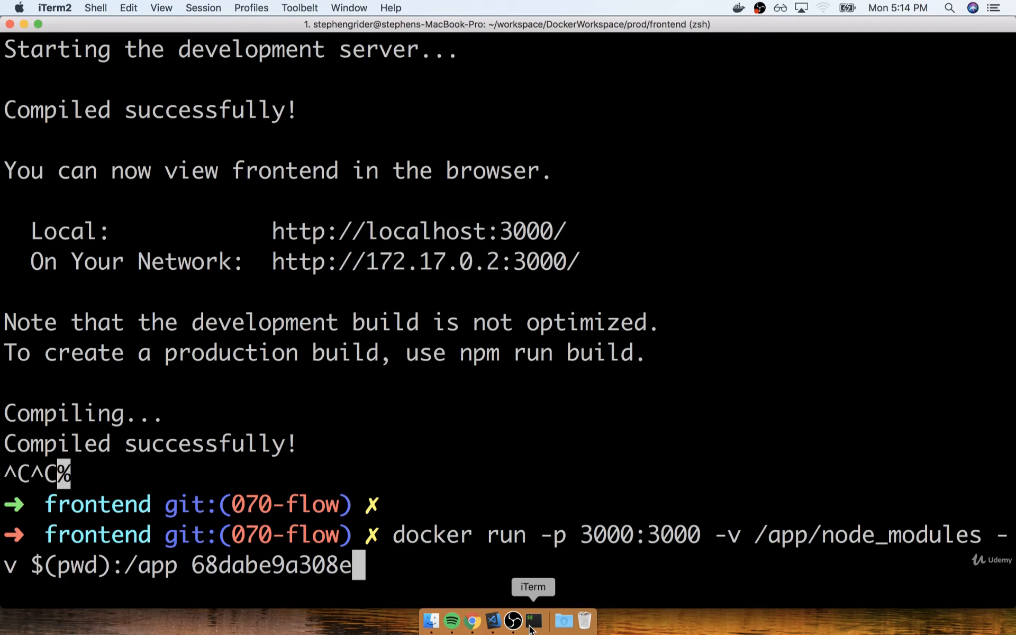
drag(392, 534, 351, 564)
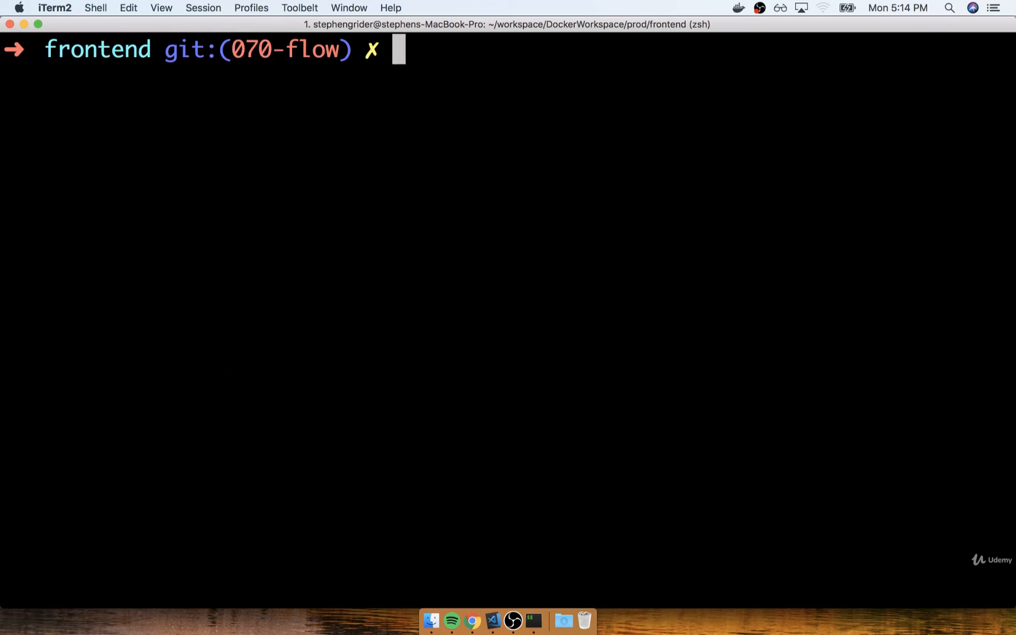
mouse_move(273, 413)
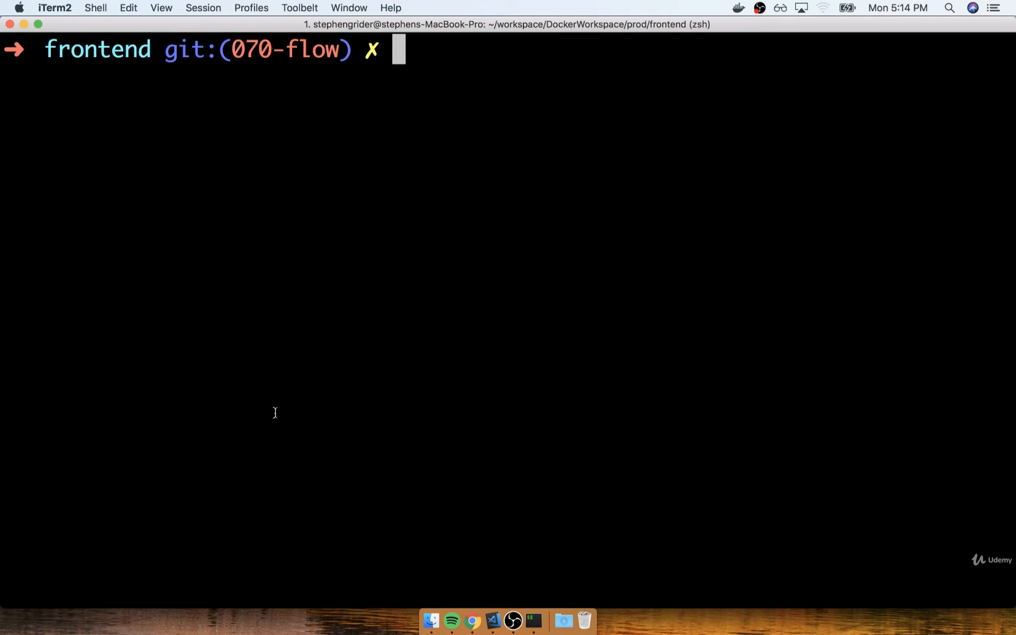
Run docker-compose up, which fails with 'Cannot locate specified Dockerfile'
text(docker-compose up)
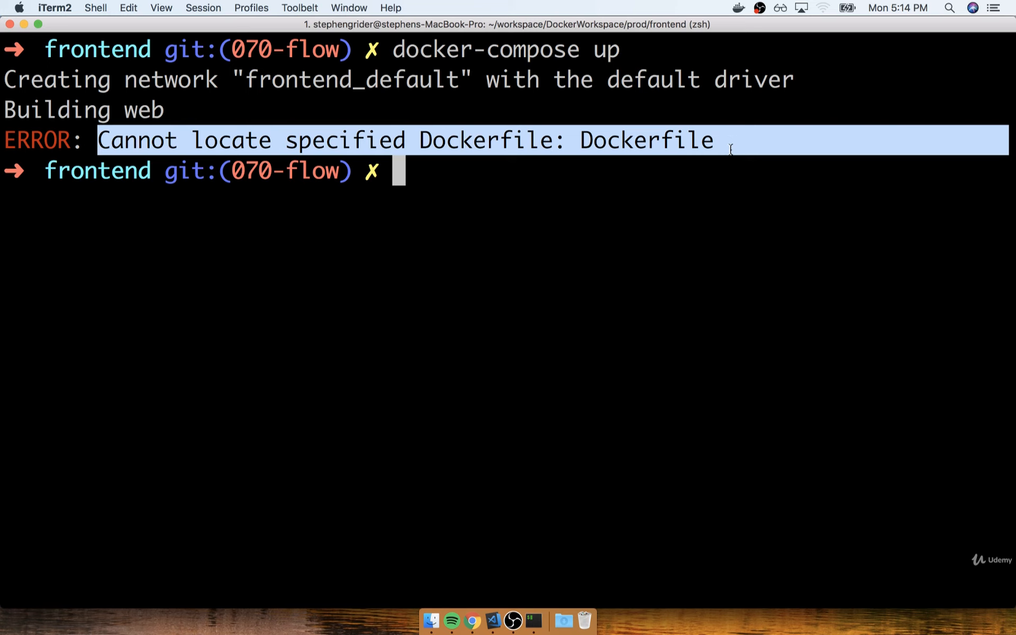
mouse_move(491, 619)
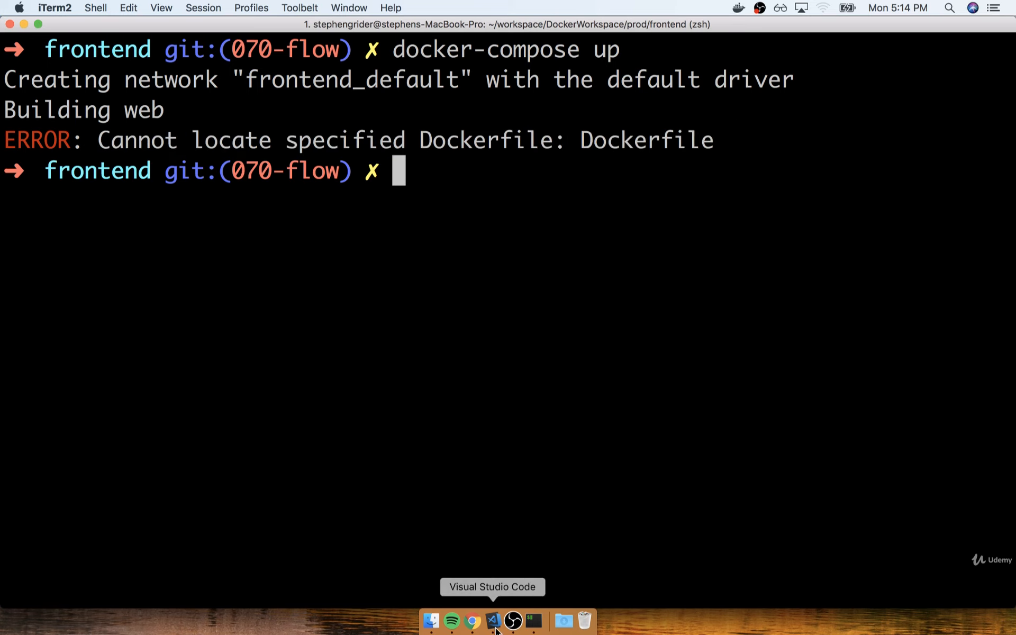
Return to docker-compose.yml and review the web service's build: . beside Dockerfile.dev
click(493, 619)
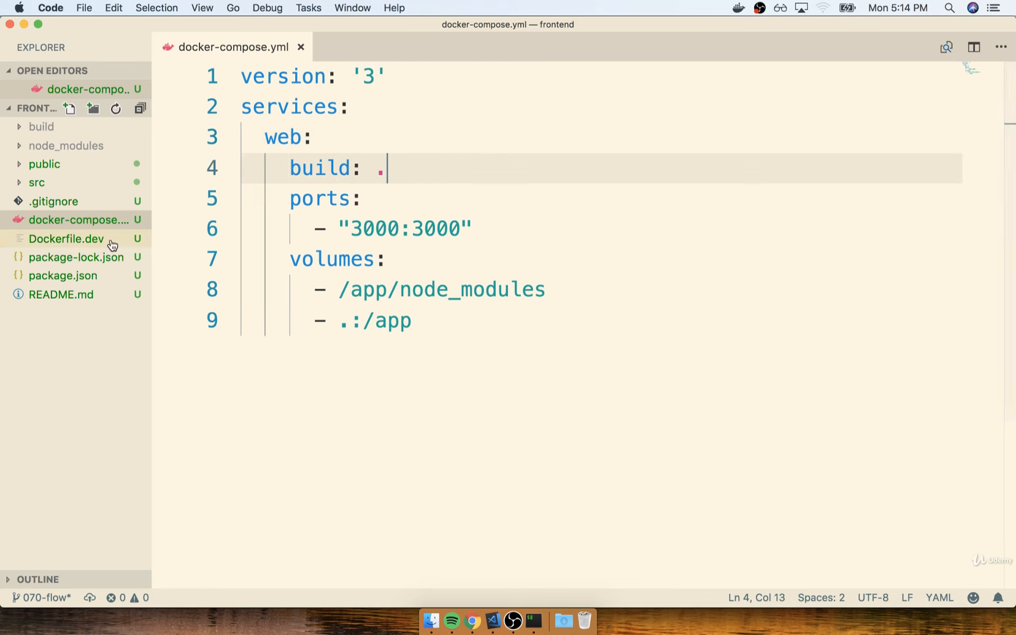
mouse_move(47, 249)
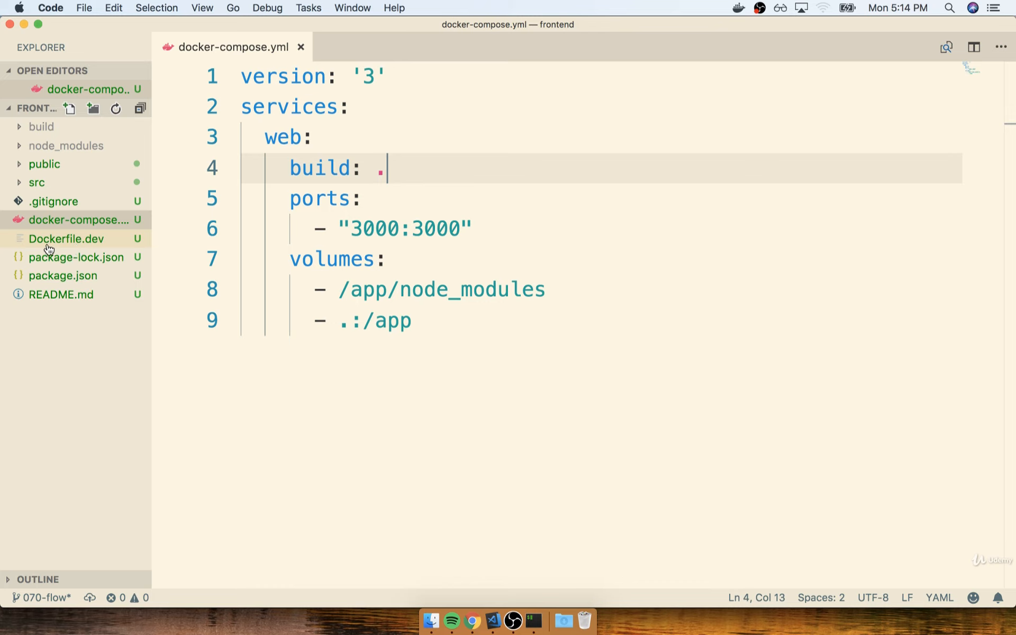
mouse_move(112, 247)
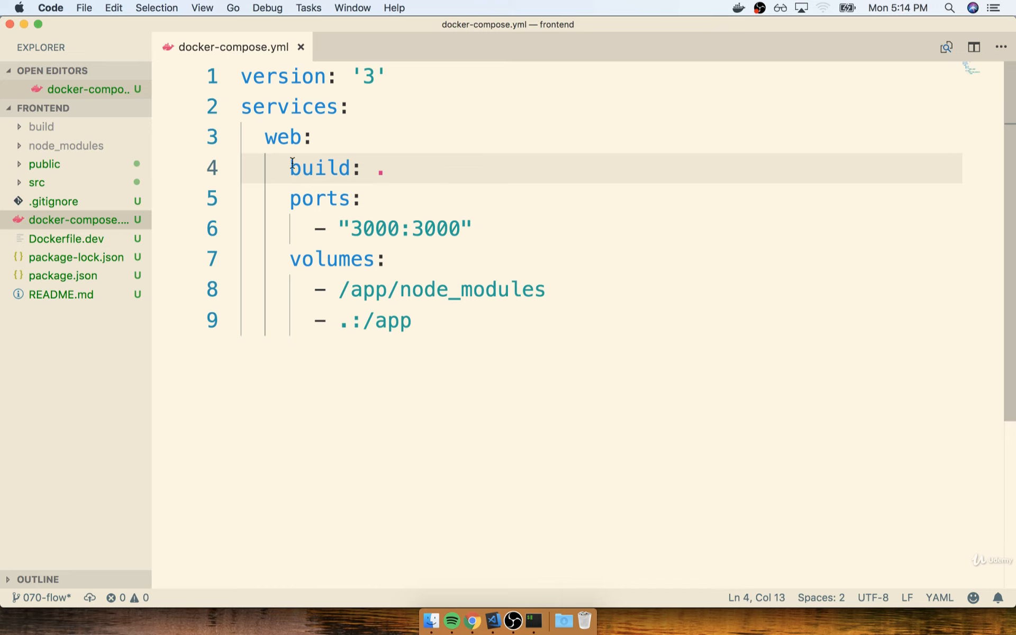
double_click(282, 136)
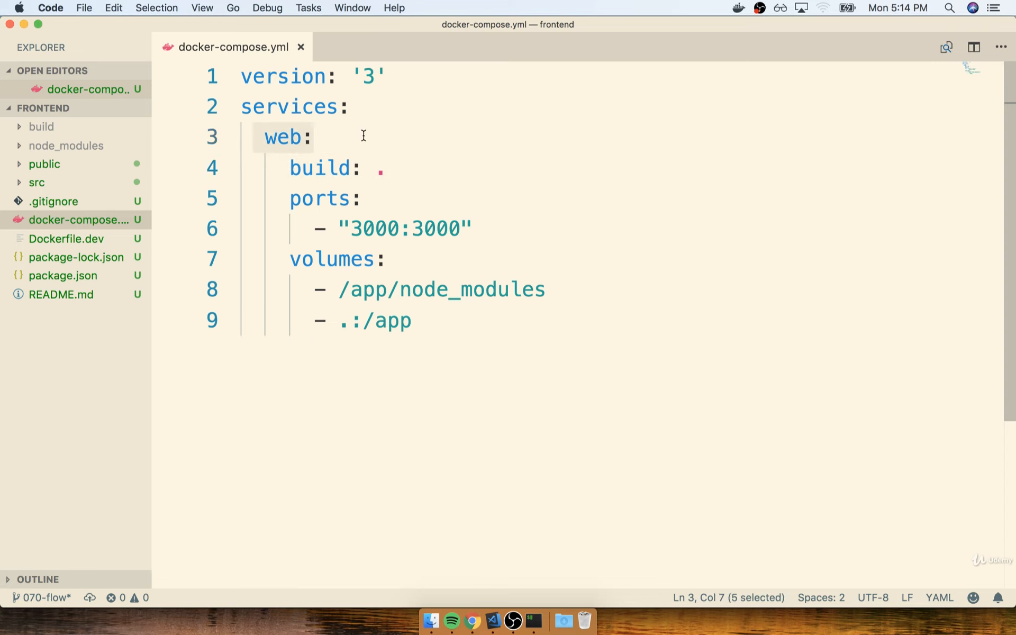
mouse_move(96, 243)
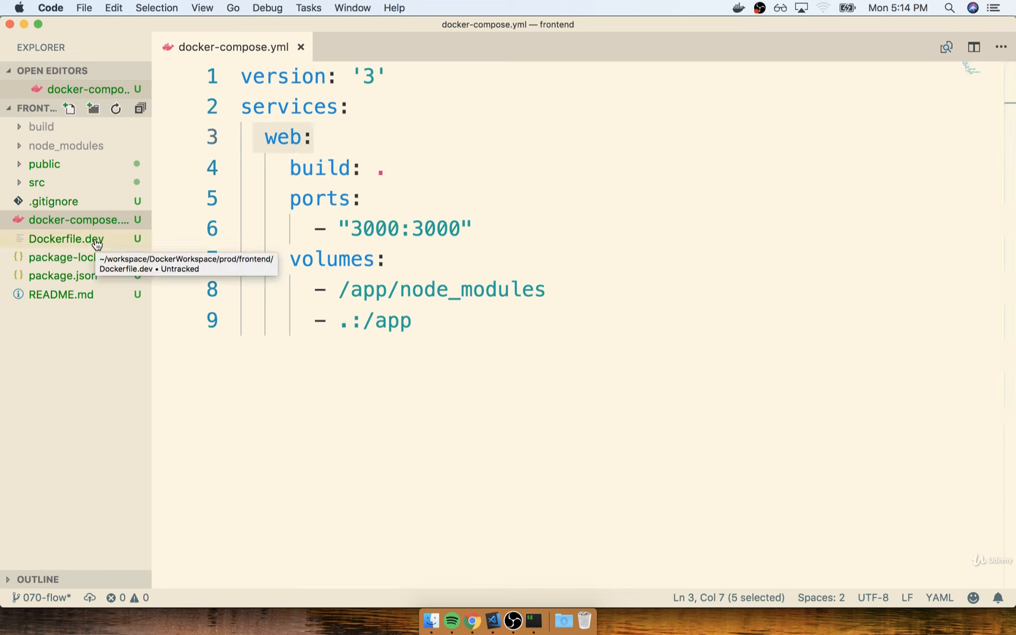